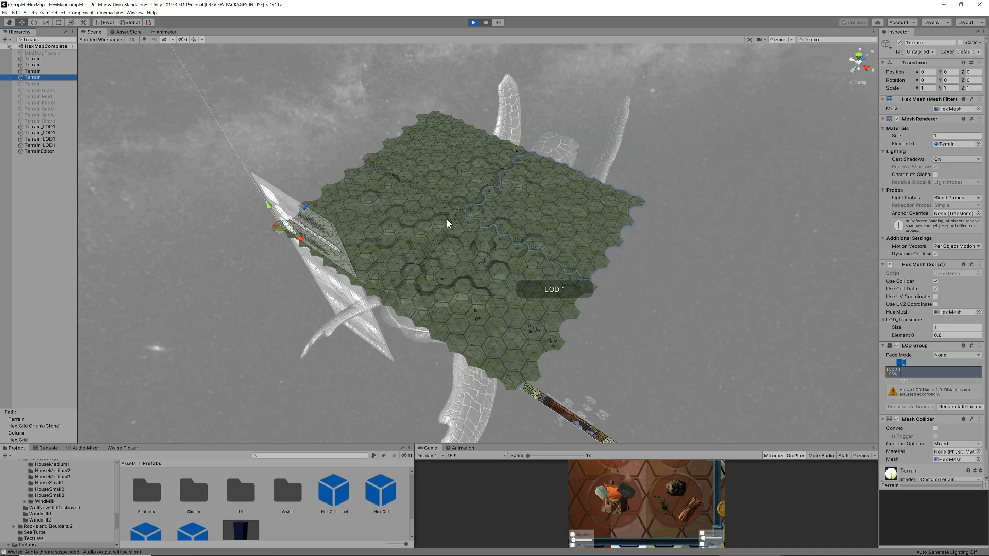
mouse_move(458, 226)
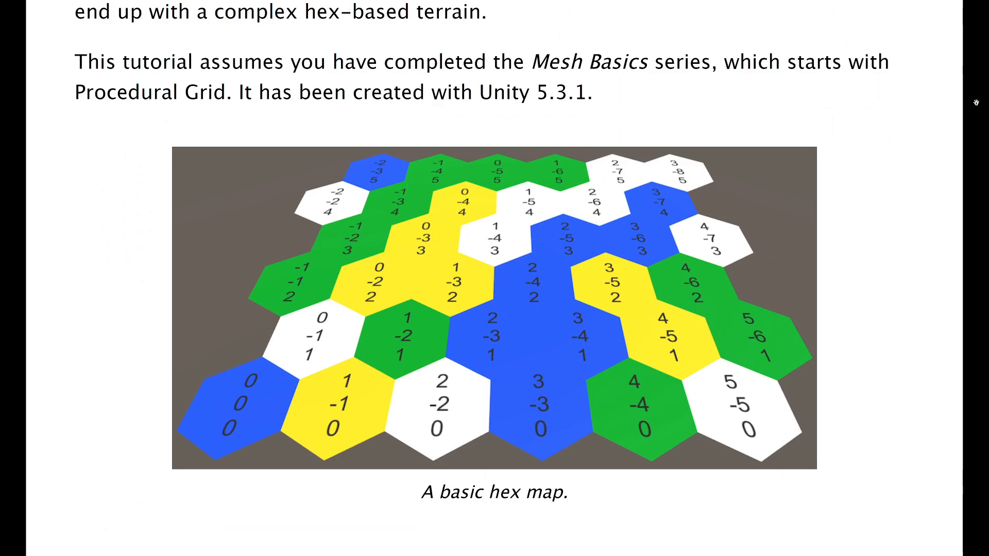
Step: Scroll the Catlike Coding Hex Map tutorial pages down to Hex Map 4 Irregularity
scroll(down, 3)
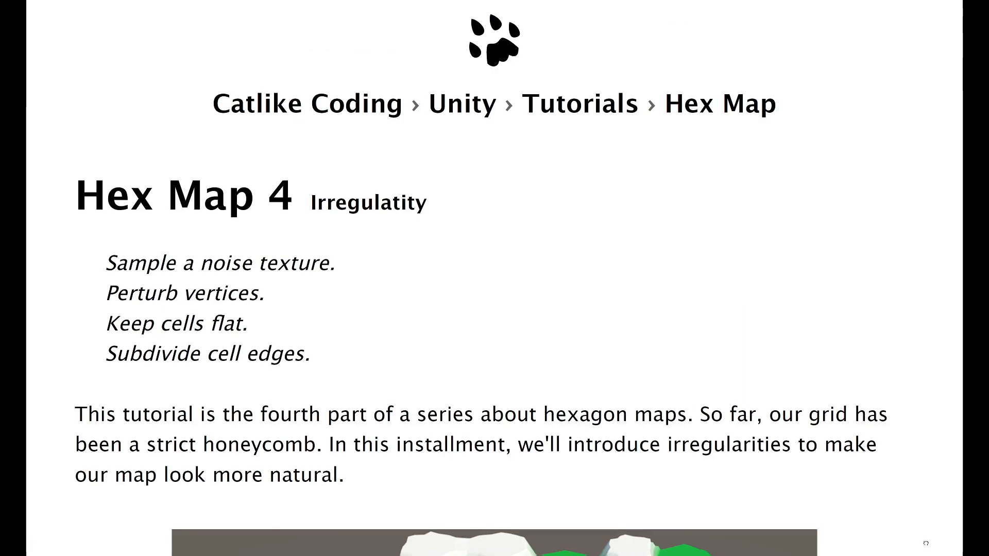
scroll(down, 3)
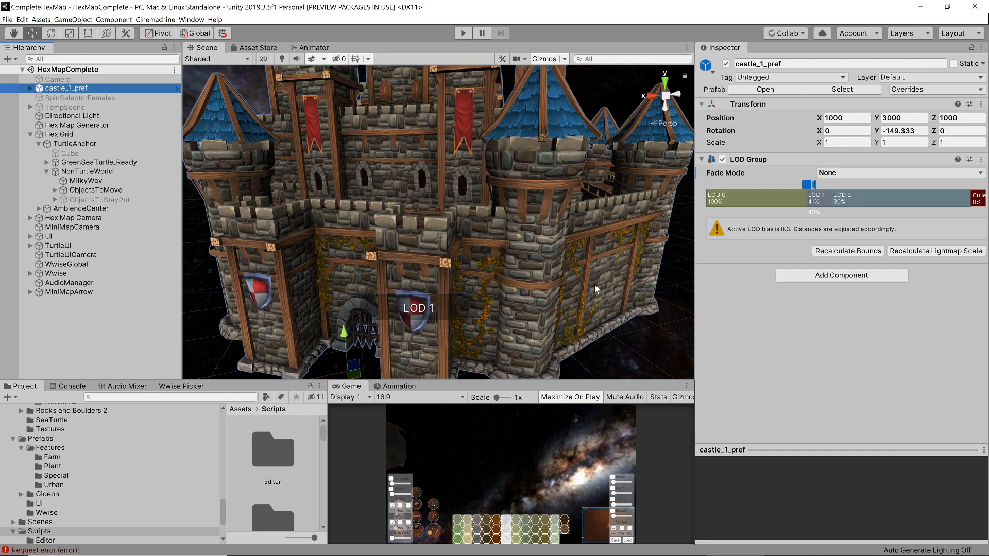
mouse_move(560, 273)
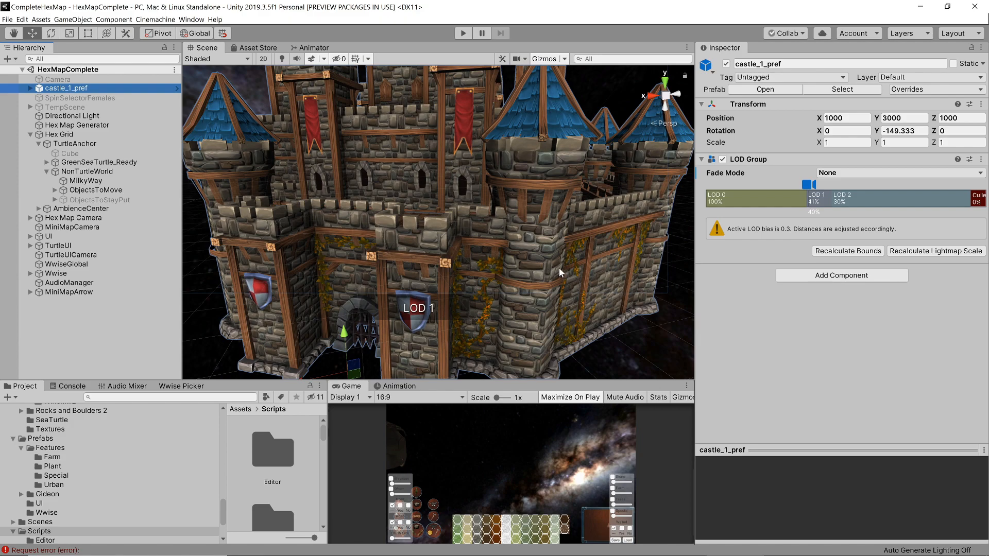
mouse_move(456, 319)
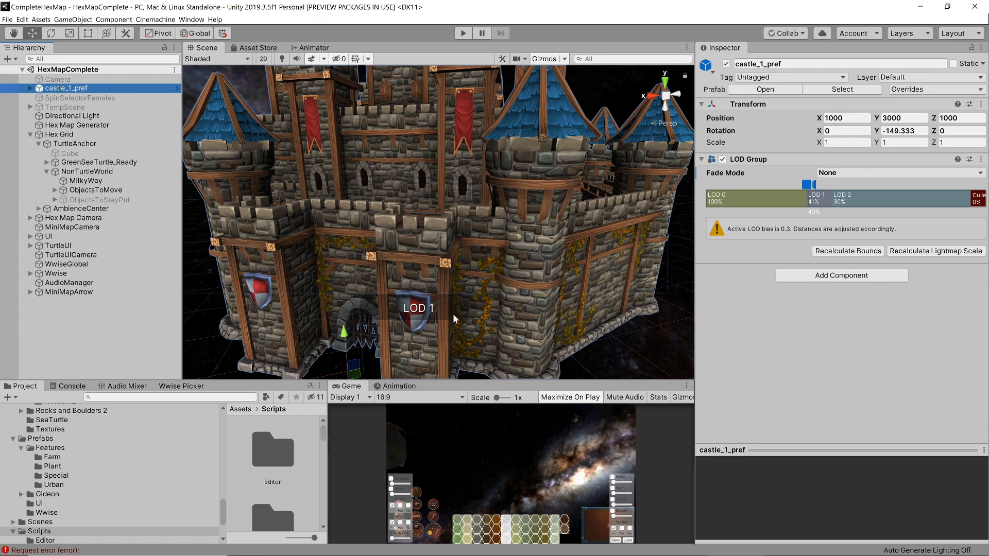
Step: Show the renderers assigned to castle_1_pref's LOD 0 level in its LOD Group
click(754, 197)
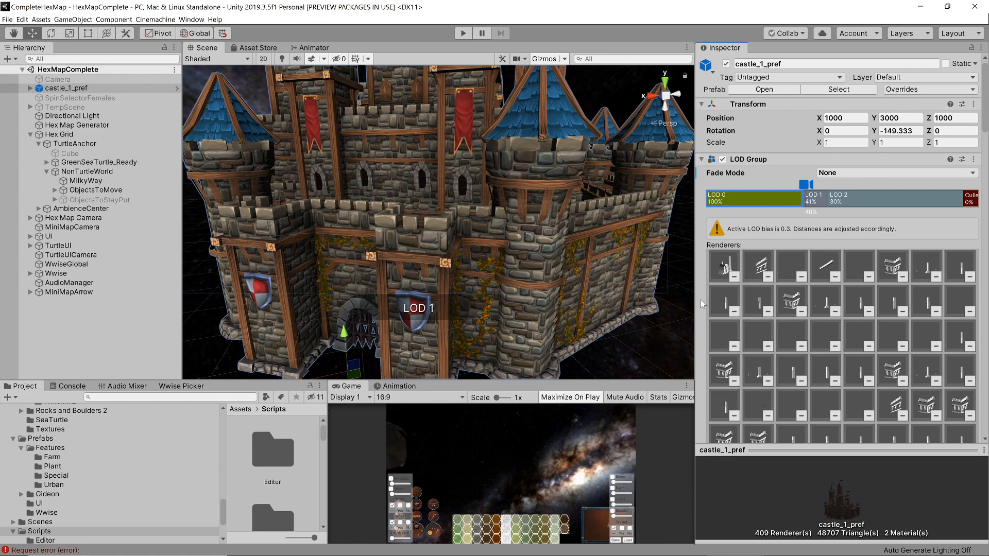
click(30, 88)
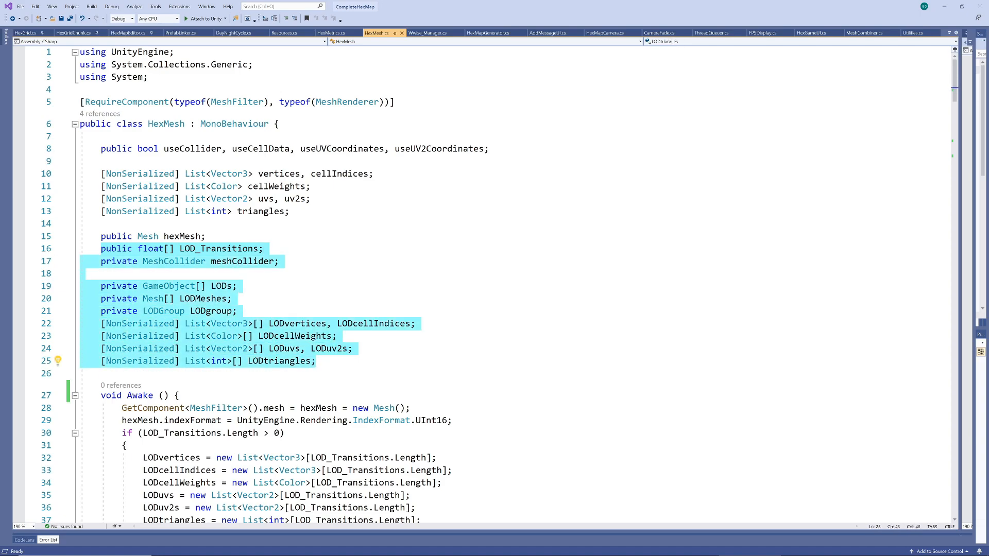
Step: Review HexMesh.cs's LOD group creation in Awake, then its per-level Clear and Apply code
scroll(down, 3)
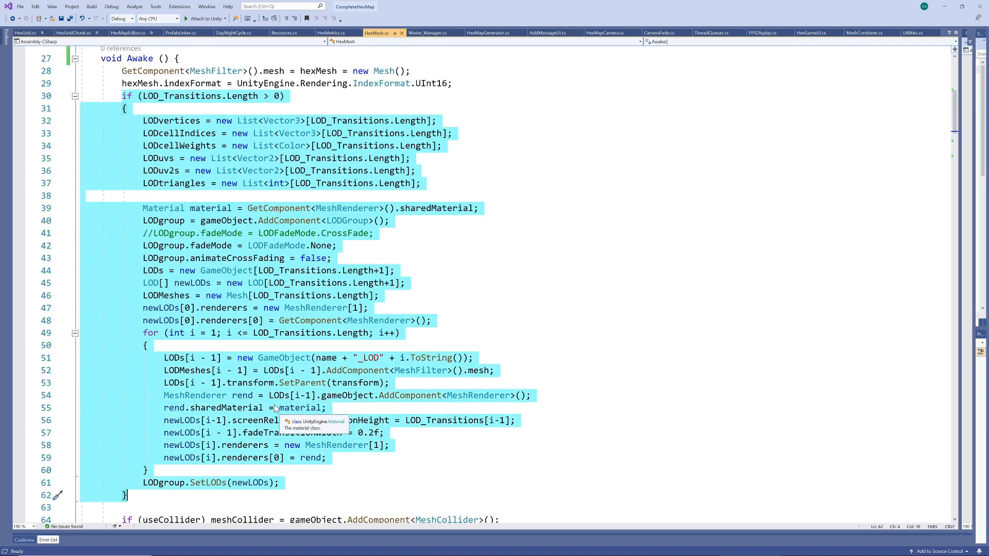
scroll(down, 3)
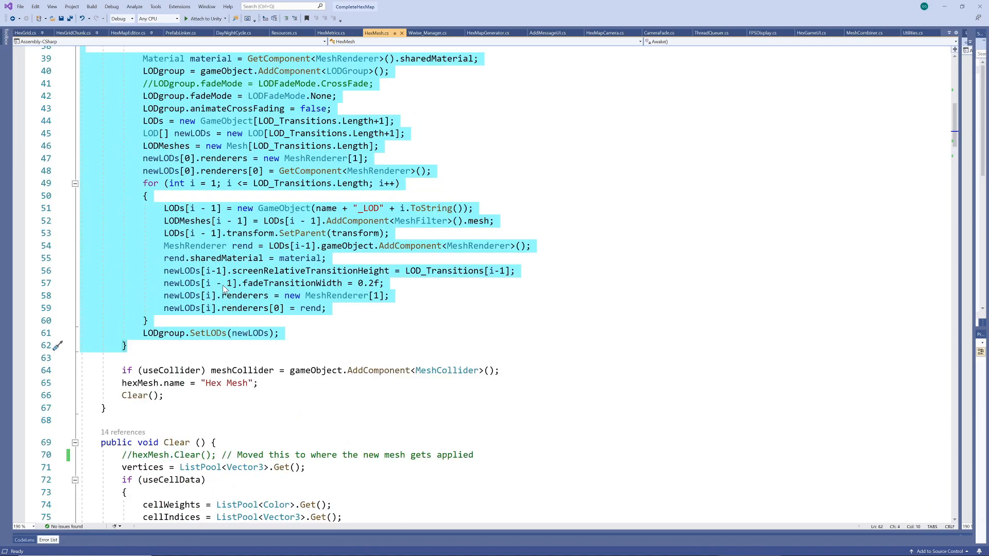
mouse_move(179, 180)
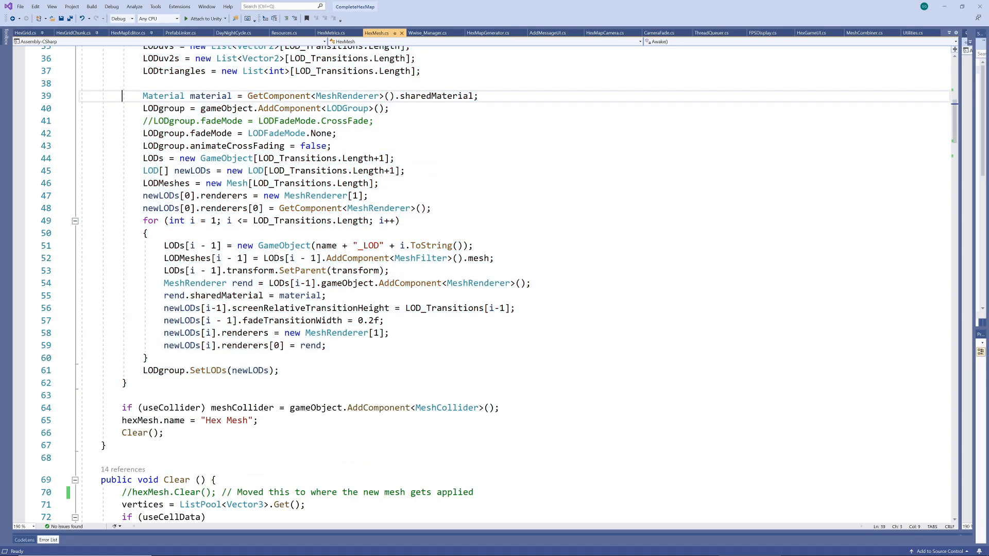
drag(123, 96, 399, 220)
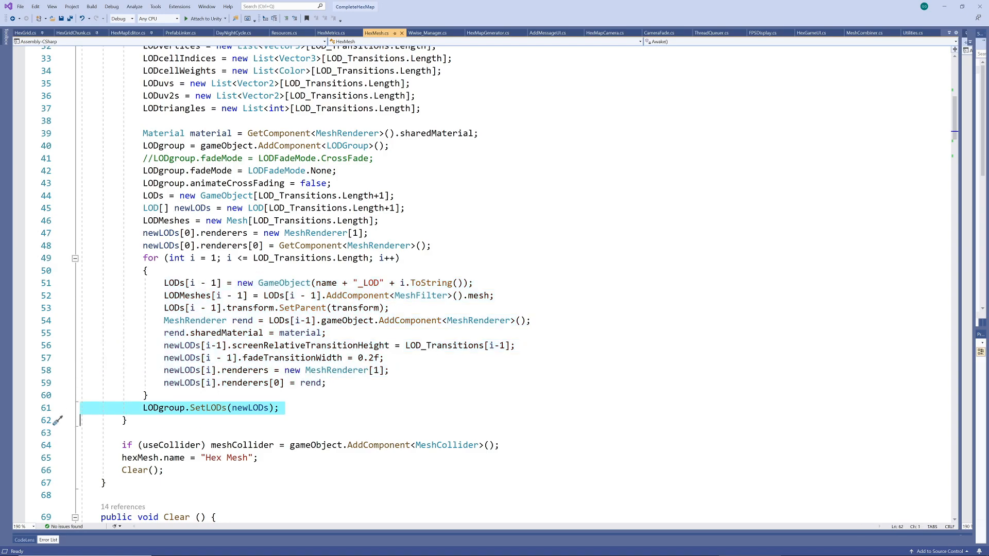
scroll(down, 3)
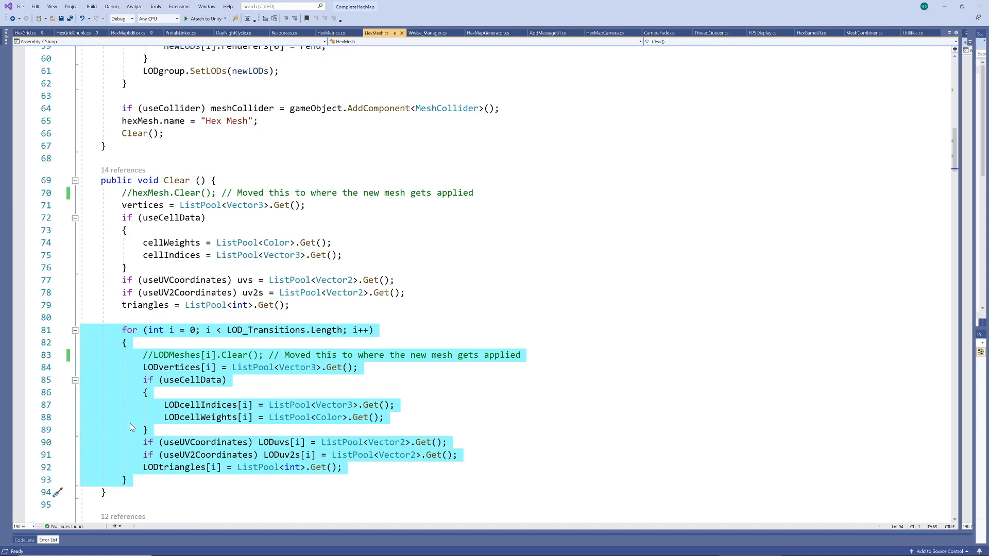
scroll(down, 3)
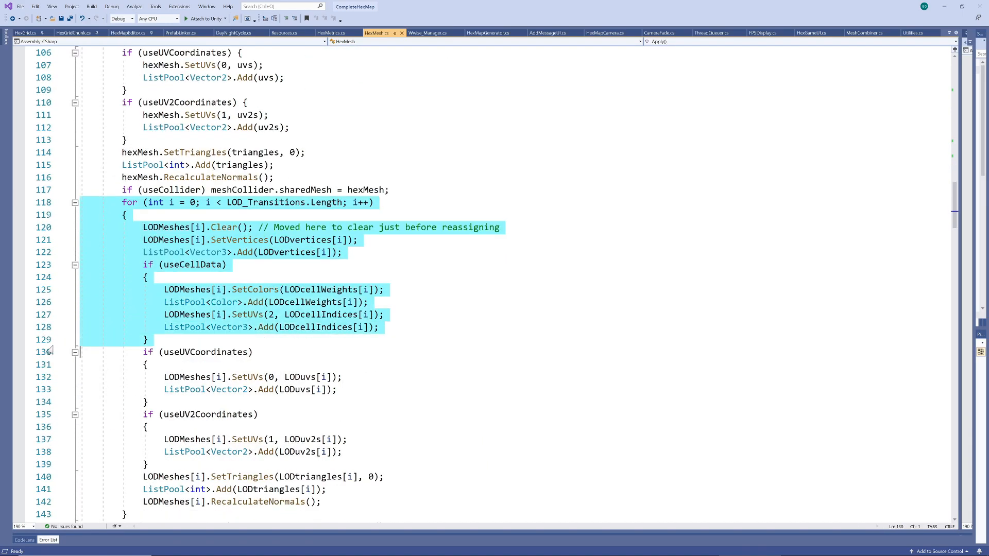
scroll(down, 3)
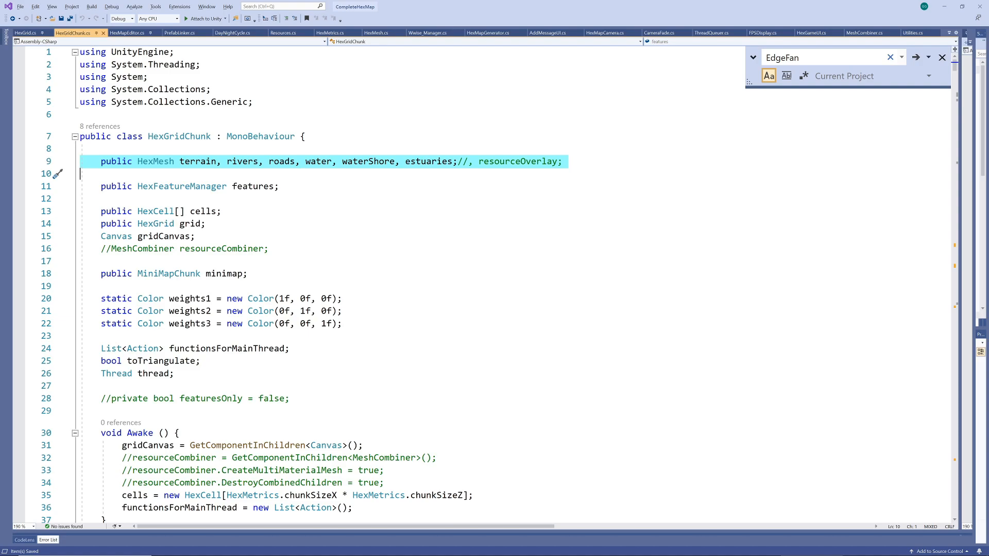
Step: Review TriangulateEdgeFan and terrace code with their LOD_Transitions-guarded LOD triangle calls
click(916, 56)
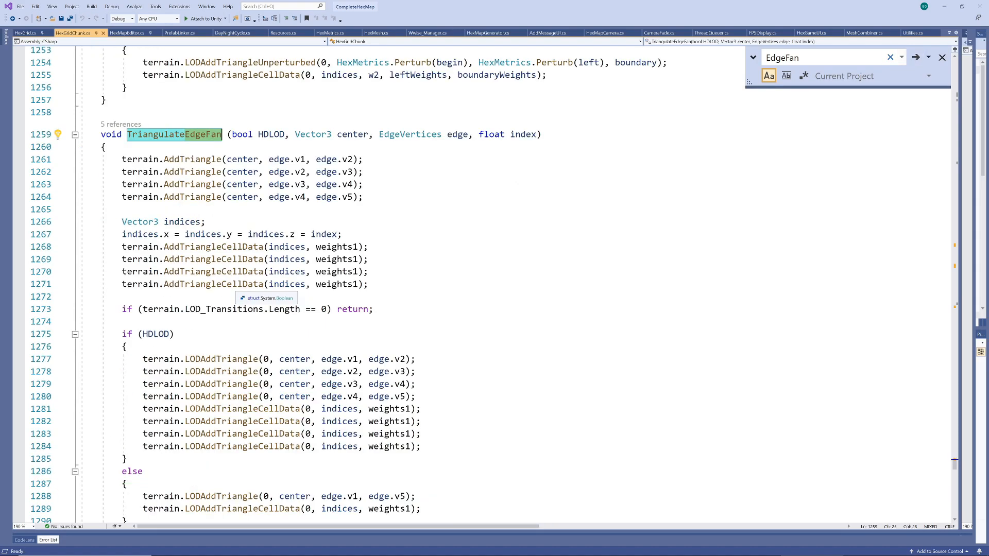
scroll(down, 3)
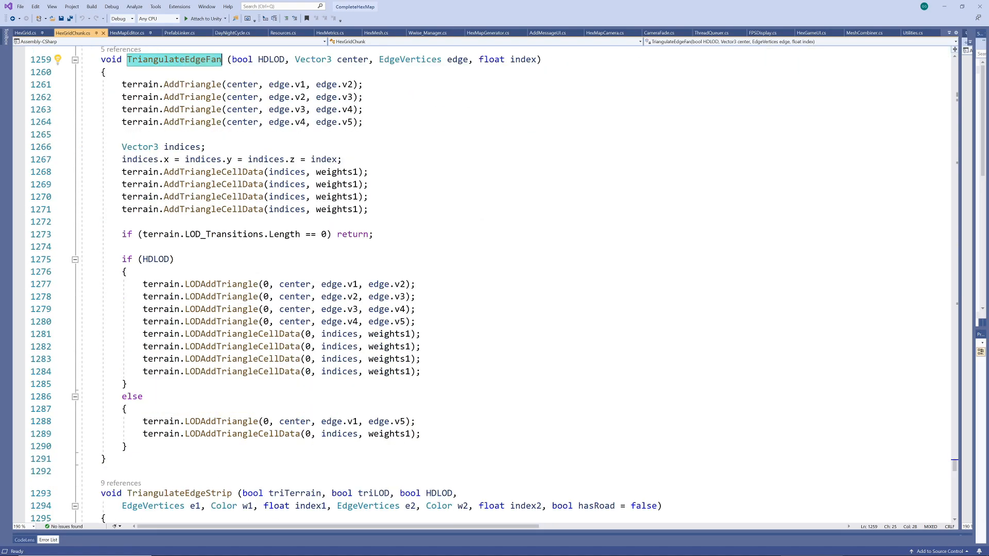
mouse_move(132, 122)
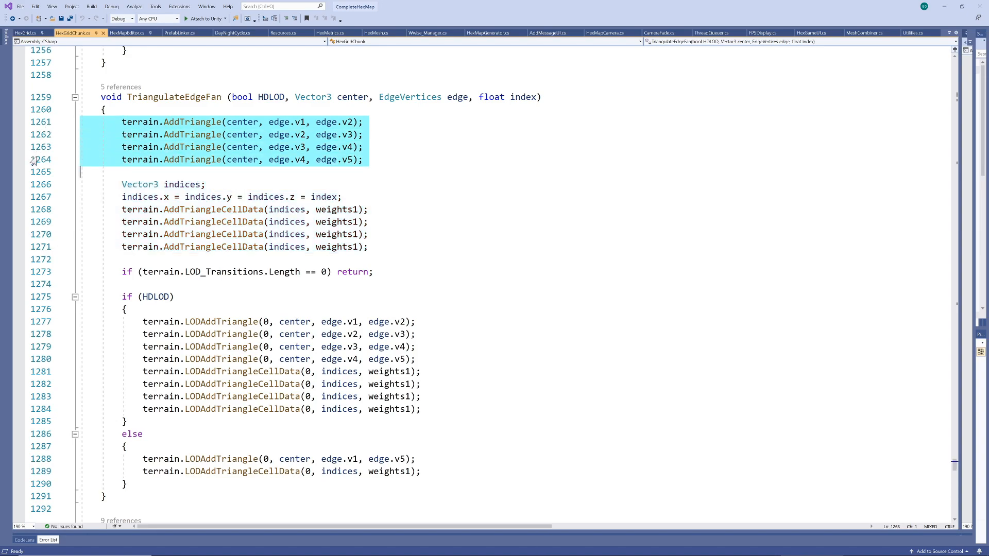
mouse_move(56, 172)
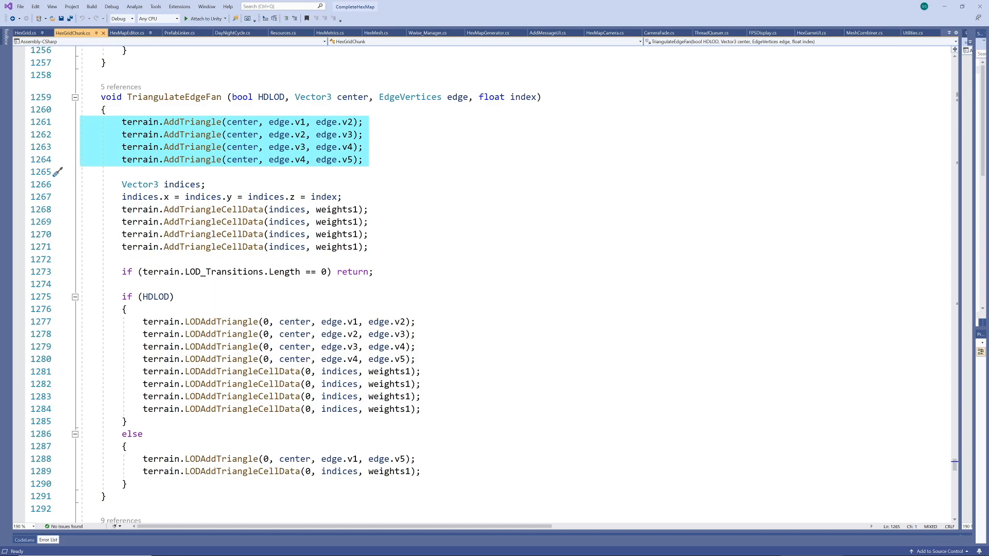
scroll(down, 3)
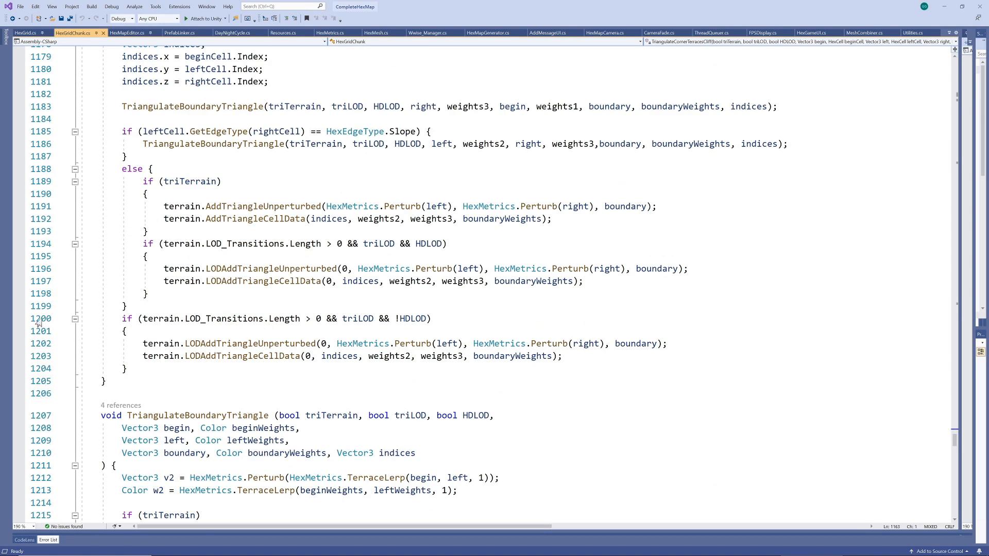
click(408, 318)
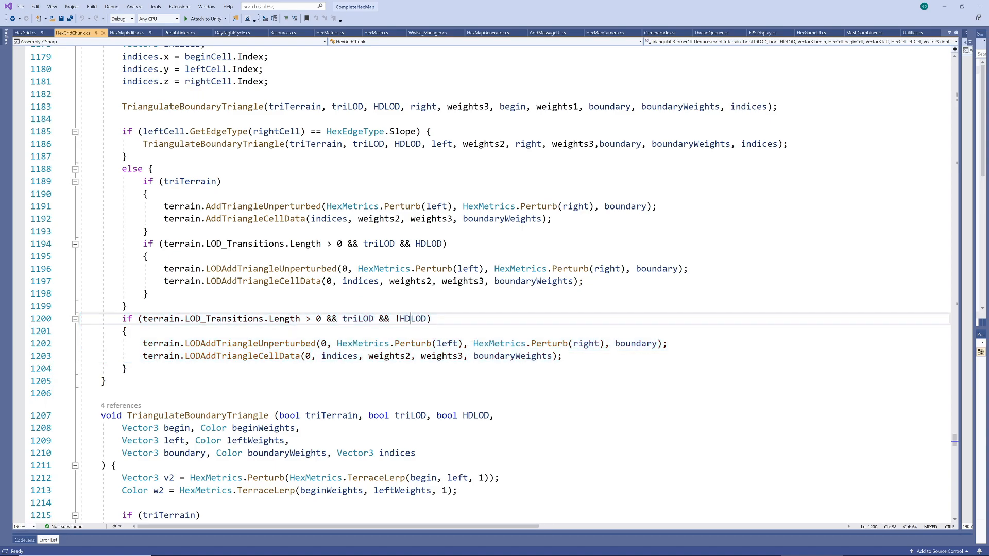
scroll(down, 3)
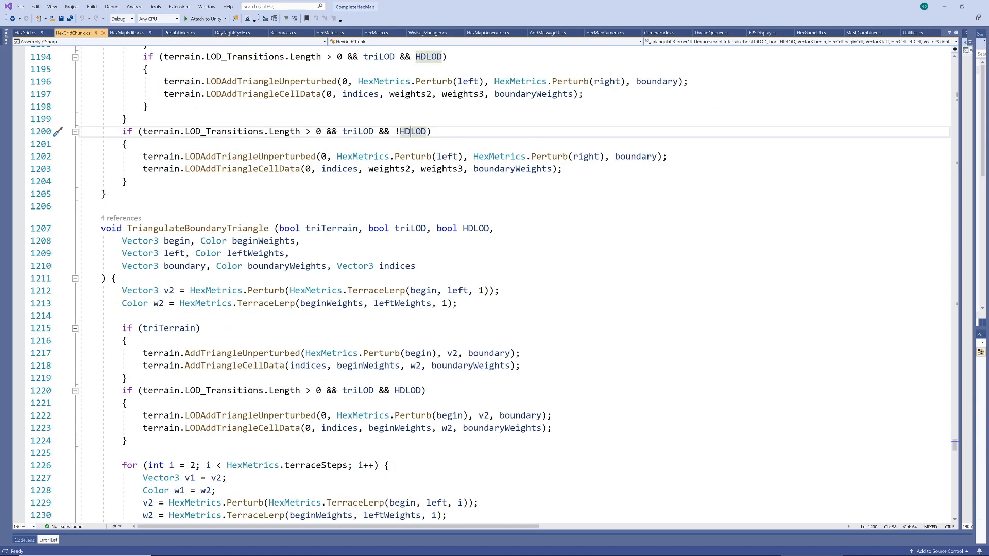
scroll(down, 3)
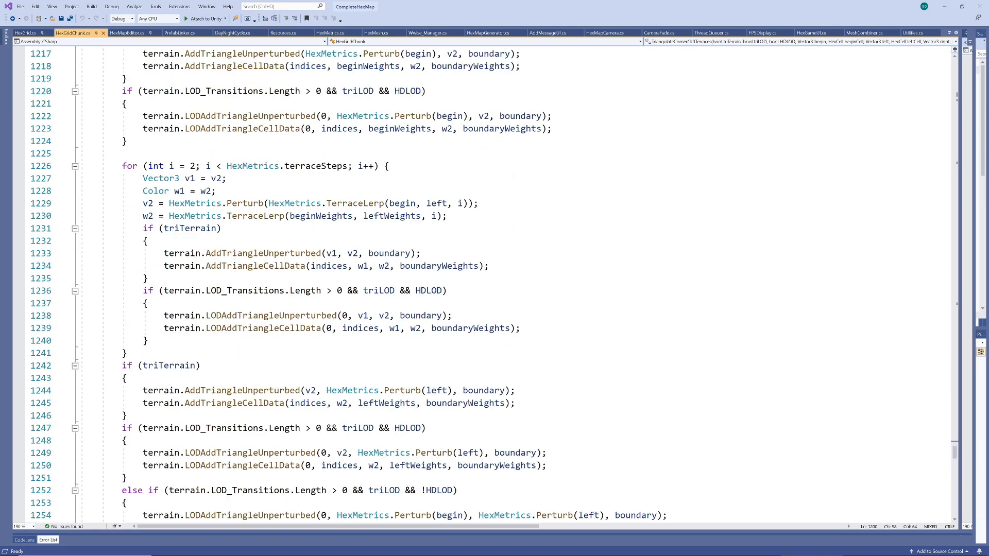
scroll(down, 3)
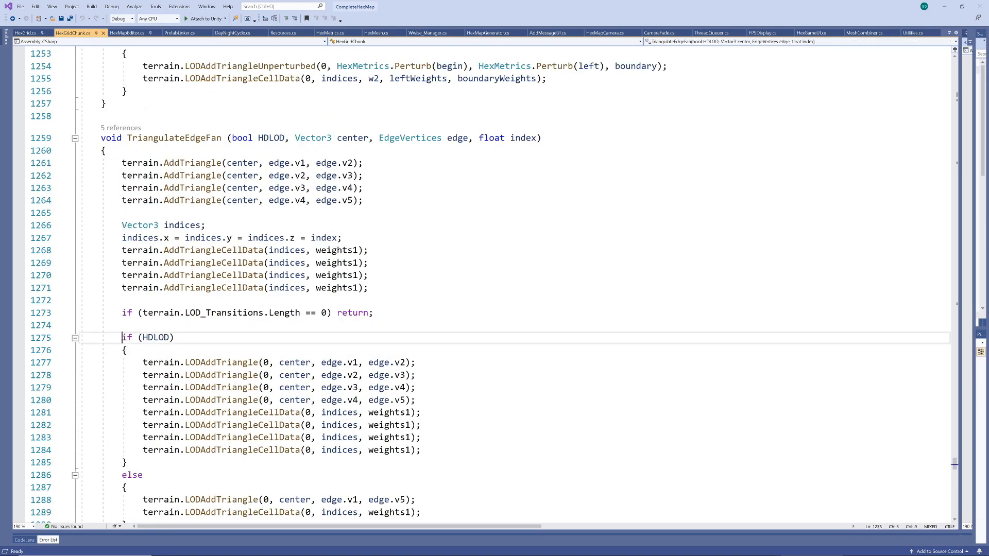
drag(123, 337, 129, 463)
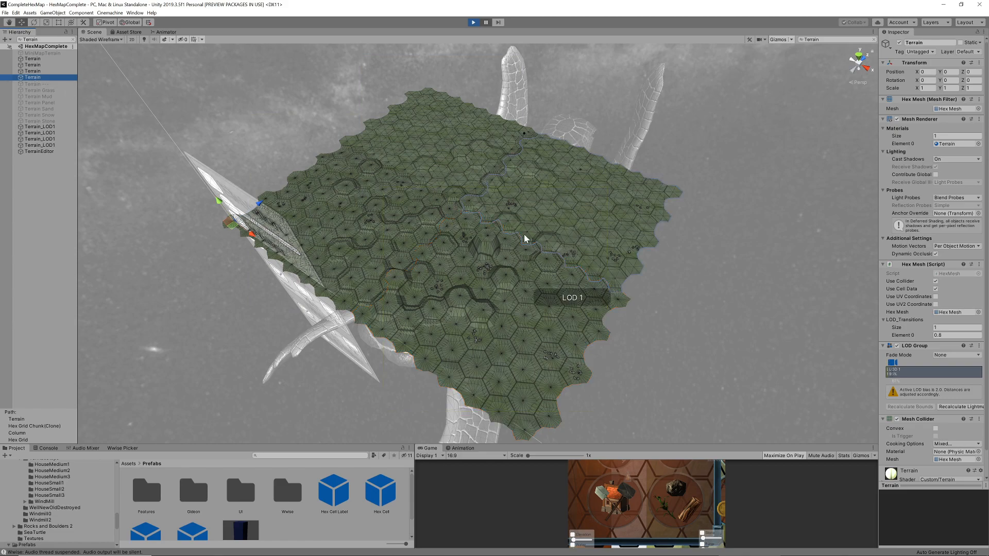
mouse_move(551, 255)
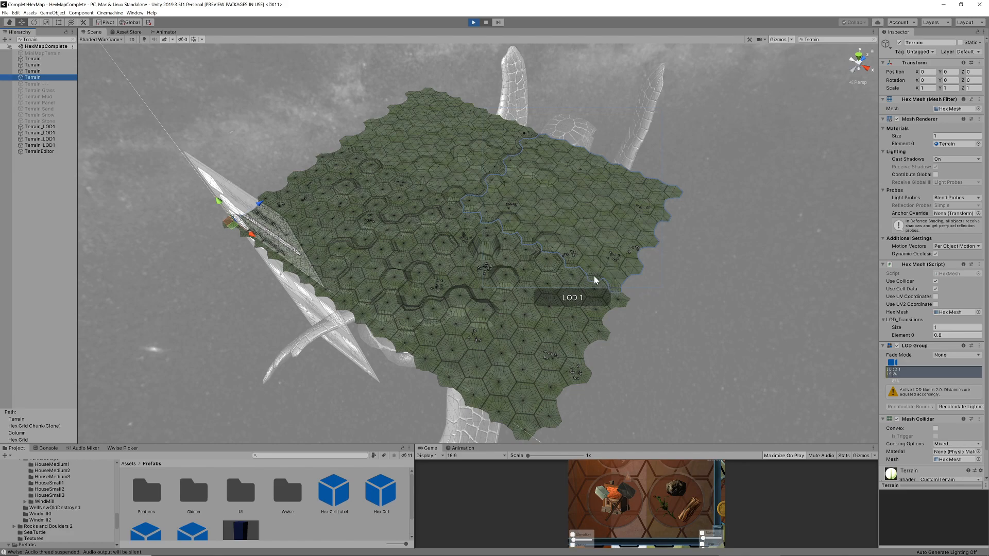
mouse_move(497, 171)
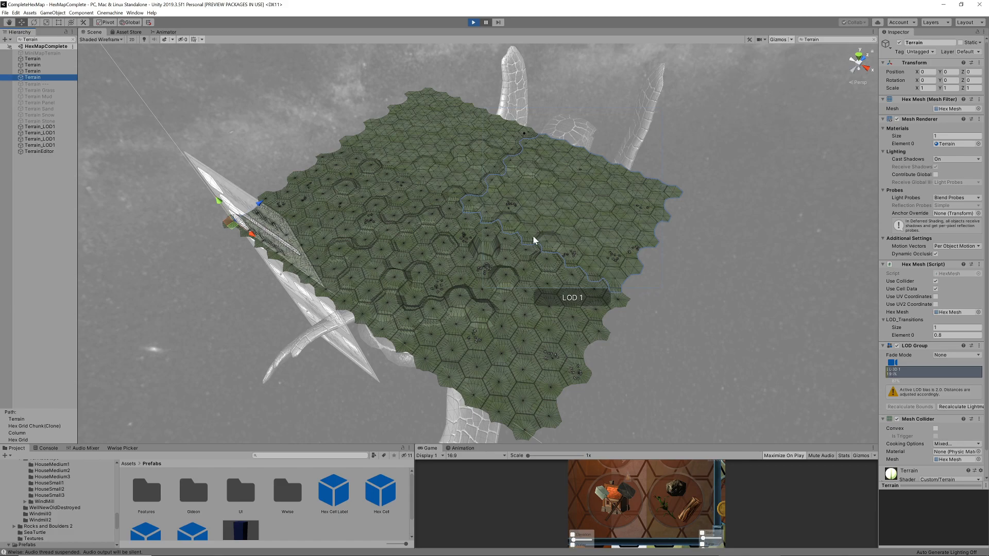
mouse_move(533, 227)
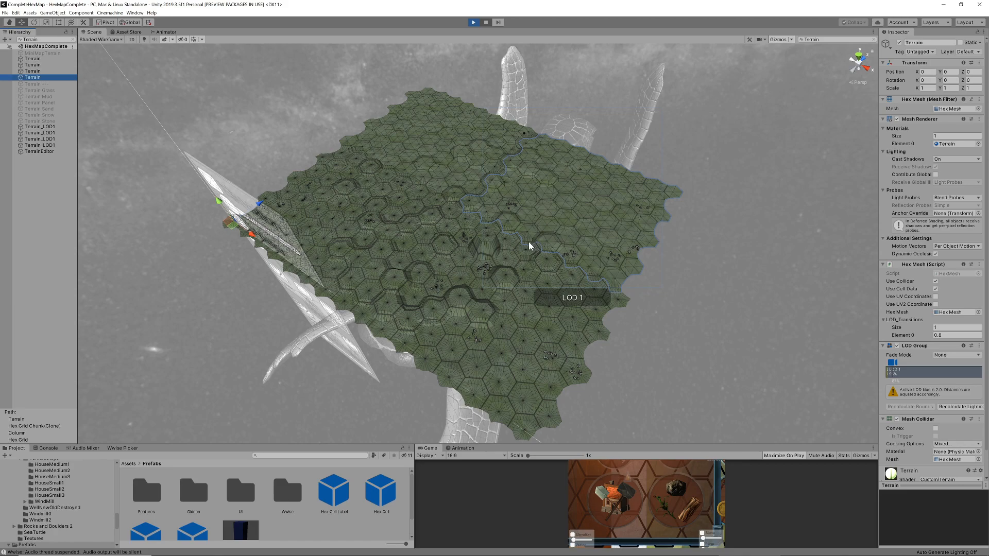
mouse_move(534, 259)
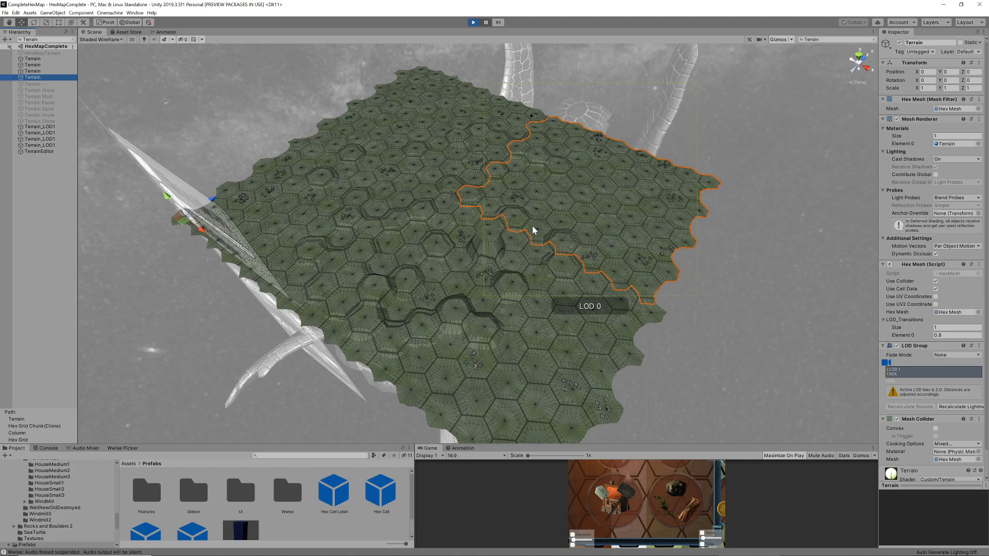
mouse_move(469, 228)
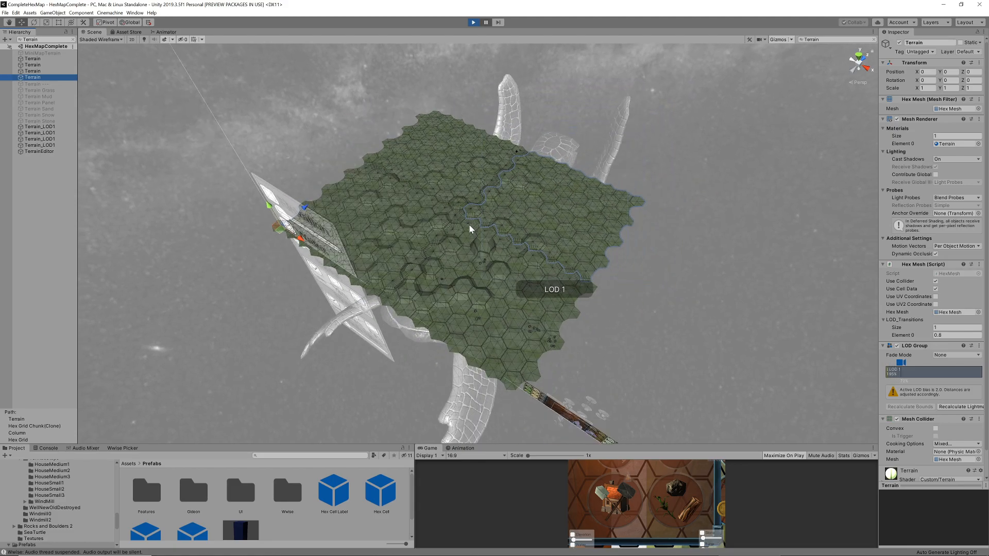
mouse_move(461, 221)
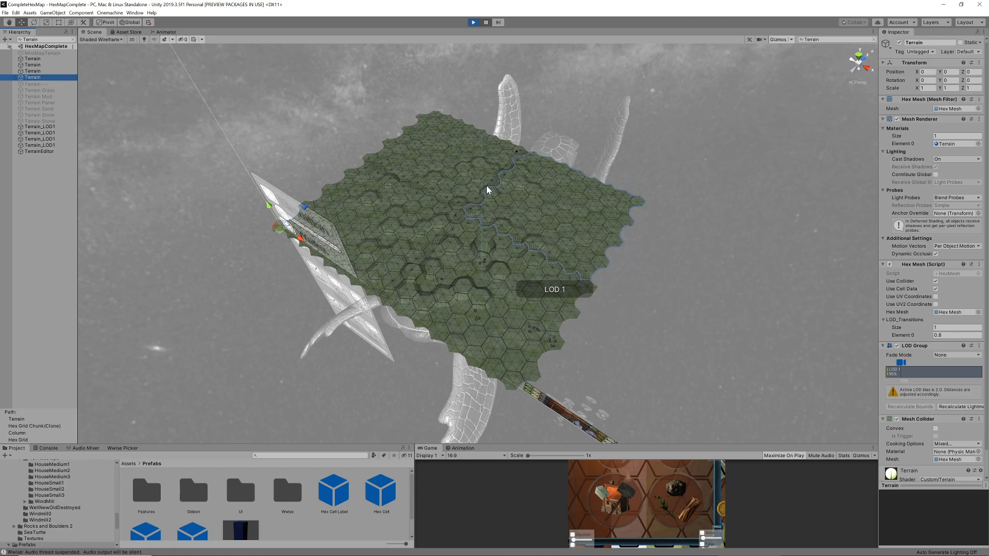
mouse_move(526, 154)
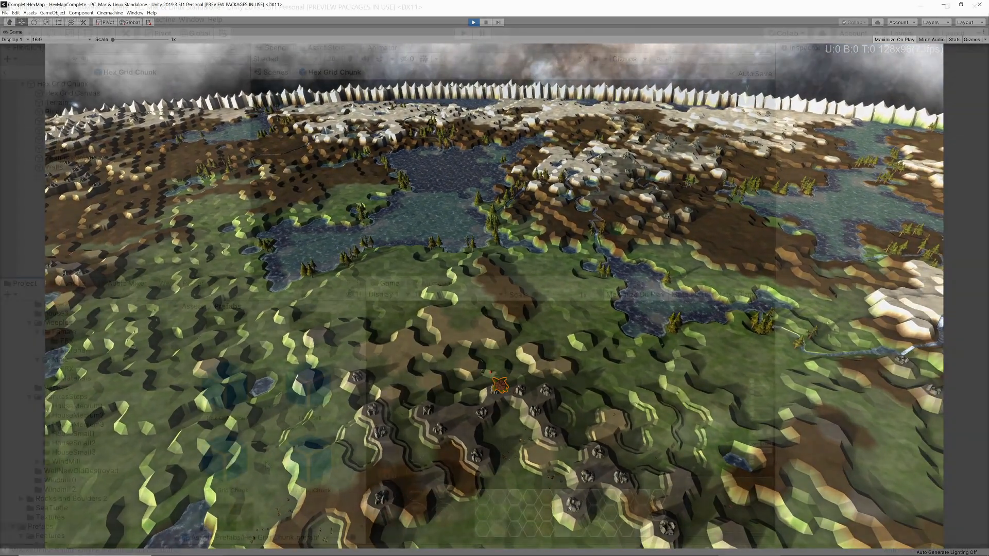
Step: Set the Hex Grid Chunk prefab's Terrain LOD transition Element 0 to 0.2
click(226, 460)
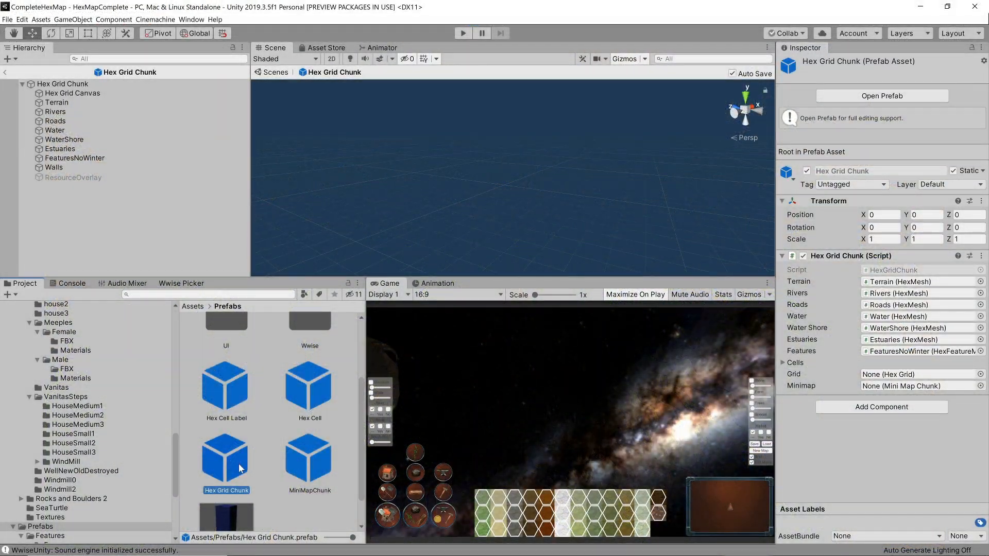
click(62, 121)
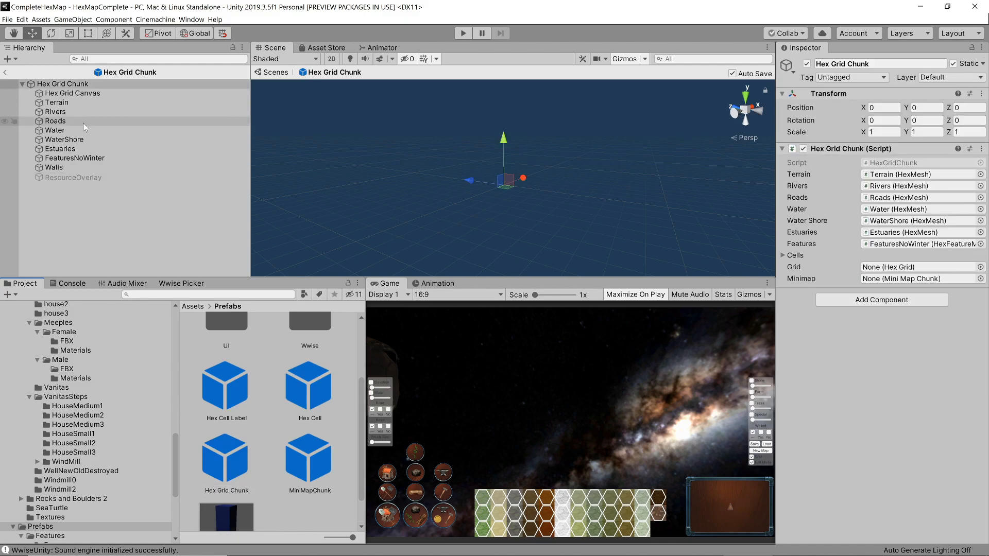
click(57, 102)
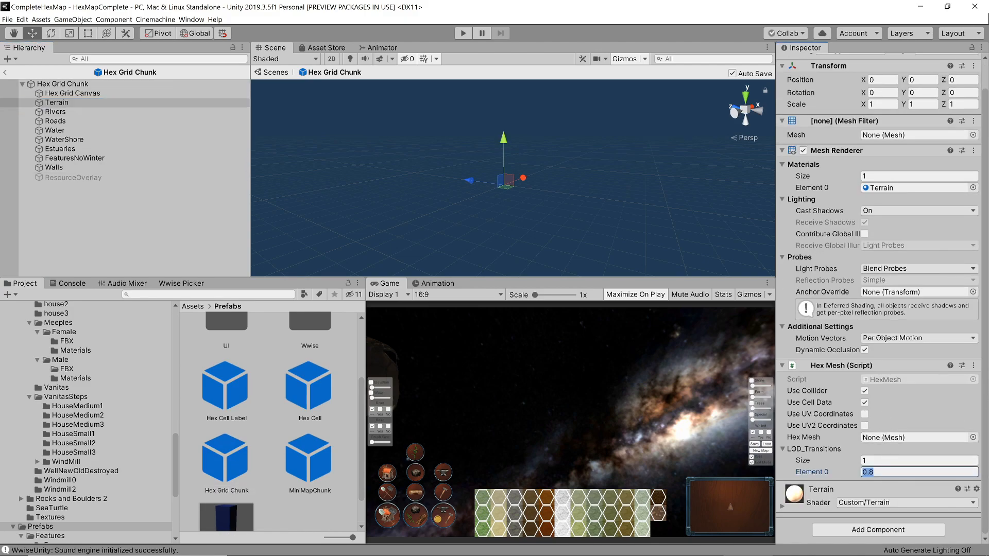
text(0.2)
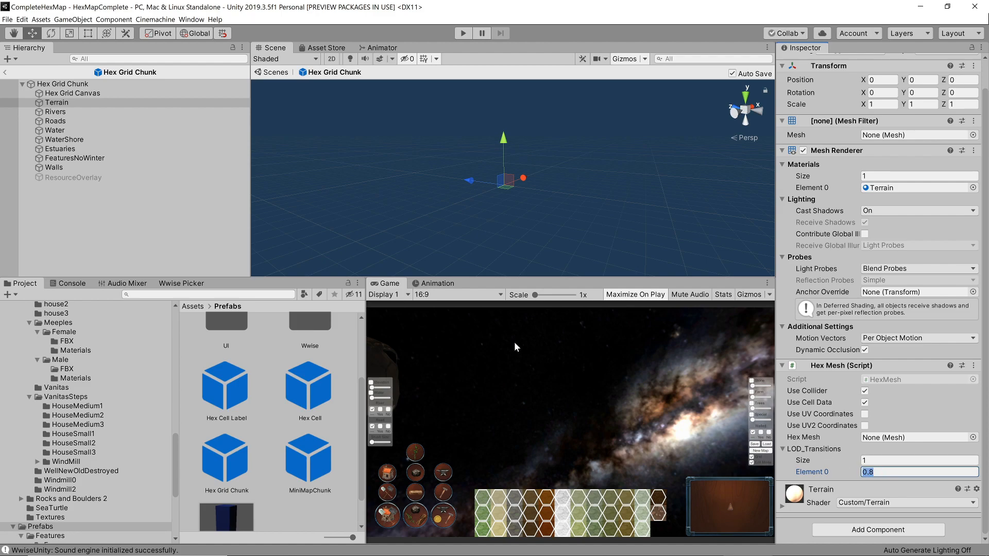
Step: Check that the Rivers and Water meshes have no LOD transitions
click(56, 112)
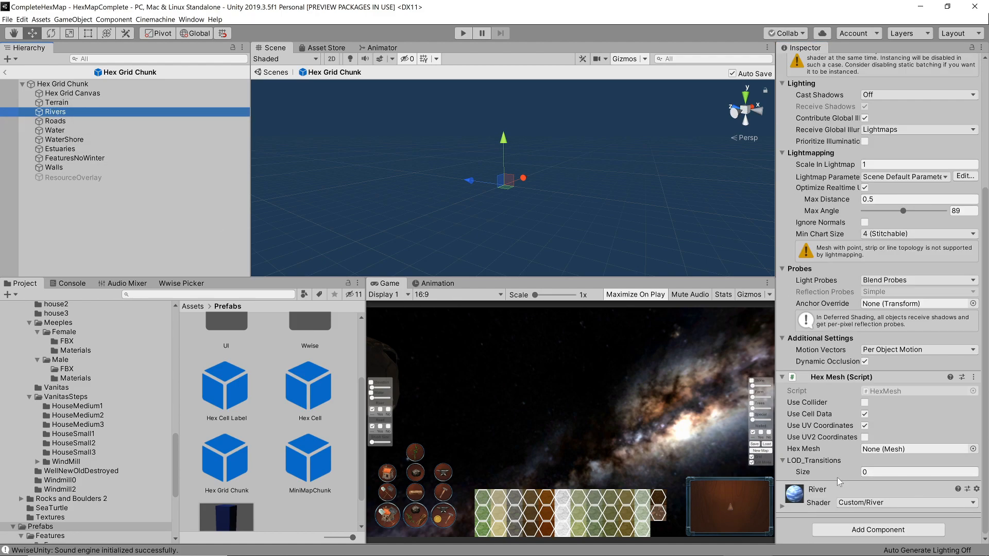
click(56, 130)
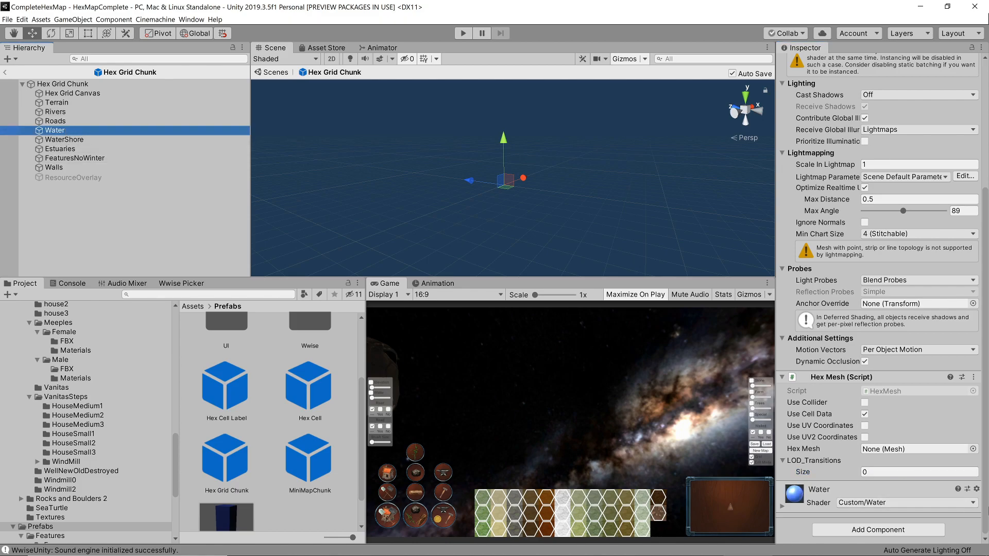
click(918, 472)
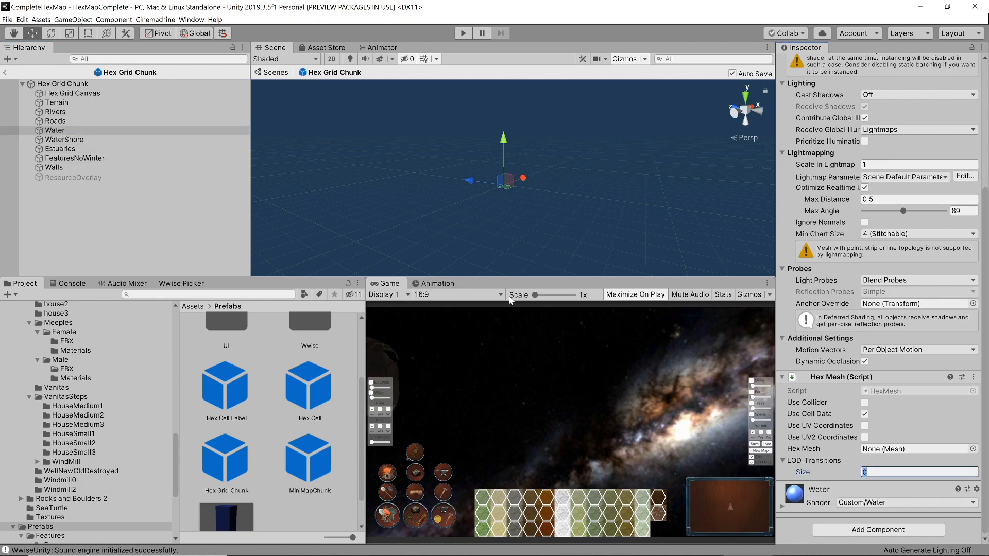